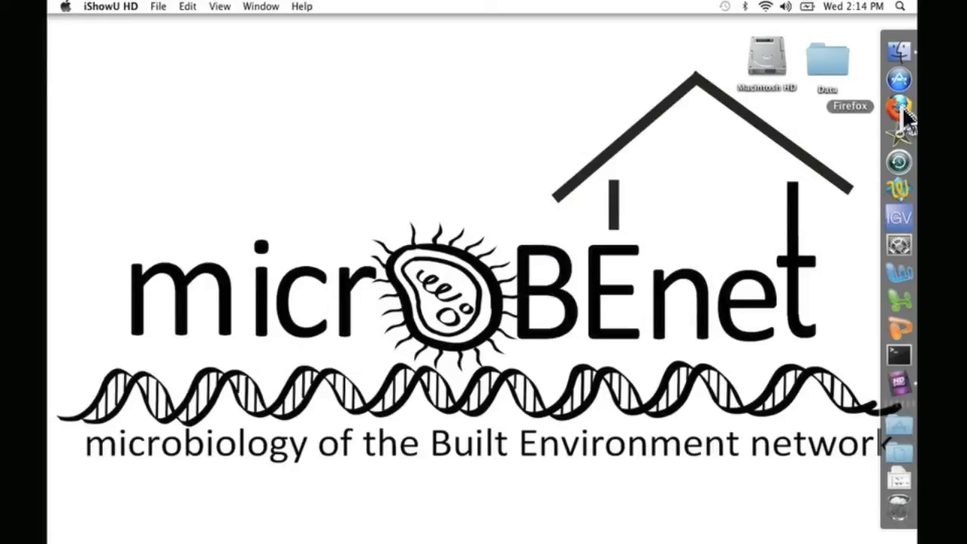
# - Launch Firefox, search the web for 'mendeley', and choose the official Mendeley site result
pyautogui.click(898, 108)
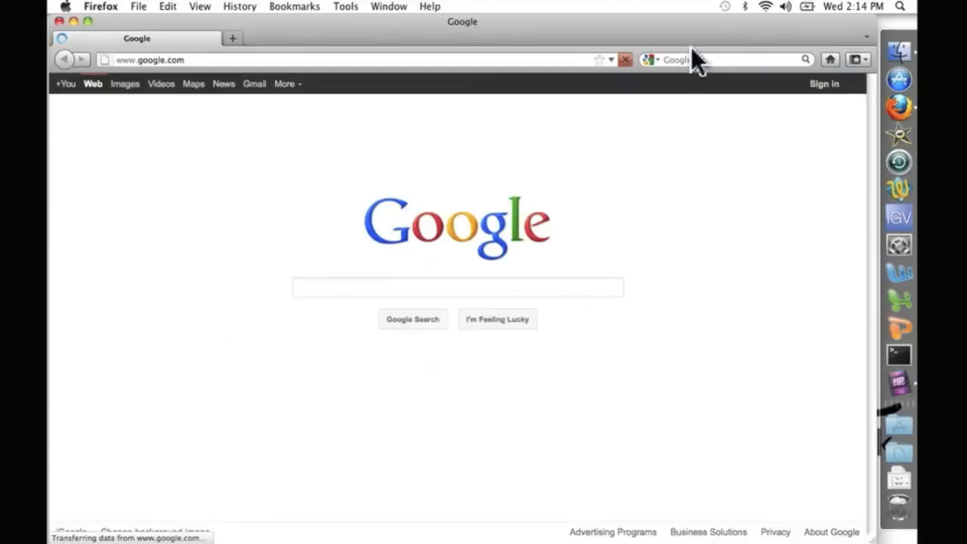
pyautogui.click(710, 60)
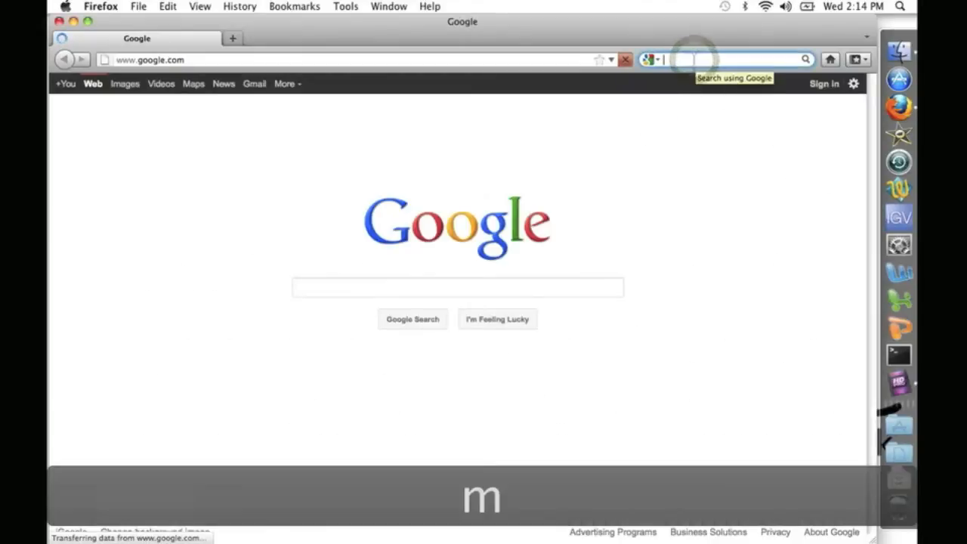
pyautogui.write('mendeley')
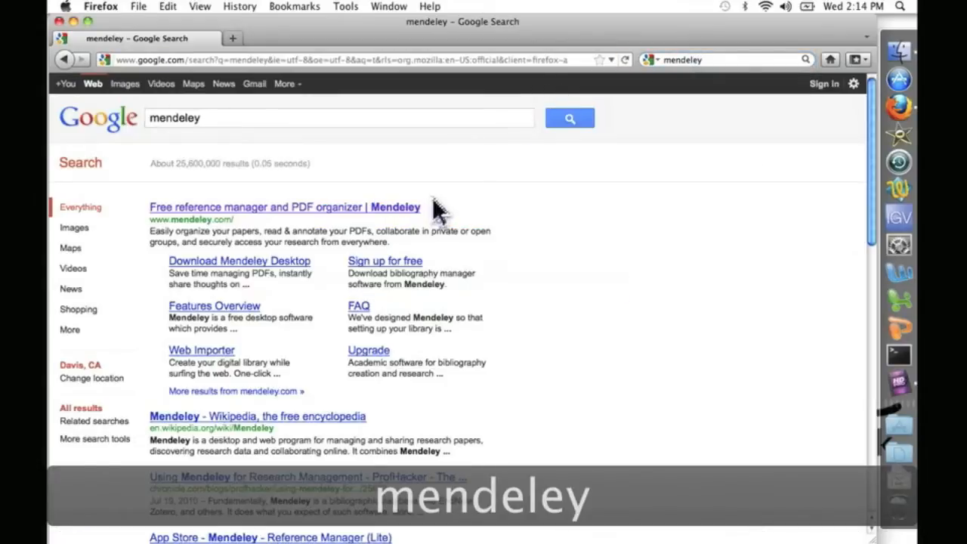
pyautogui.click(285, 206)
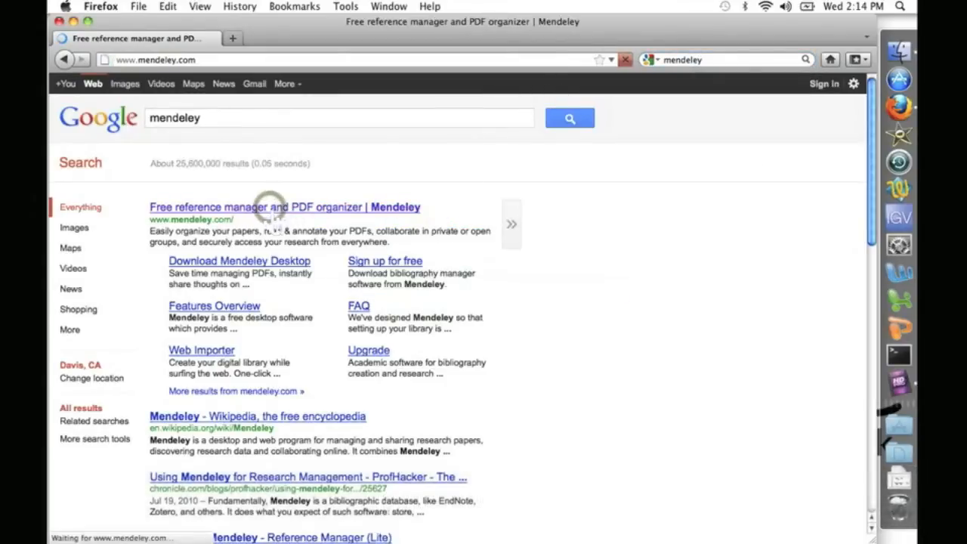
# - From the Mendeley dashboard footer, go to the Mendeley Desktop for Mac OS X download page
pyautogui.click(285, 207)
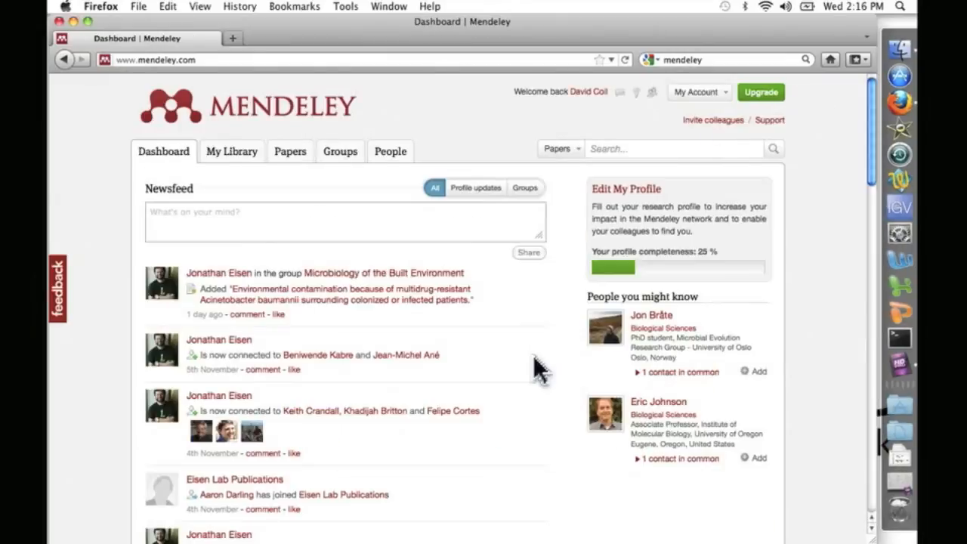
pyautogui.scroll(-3)
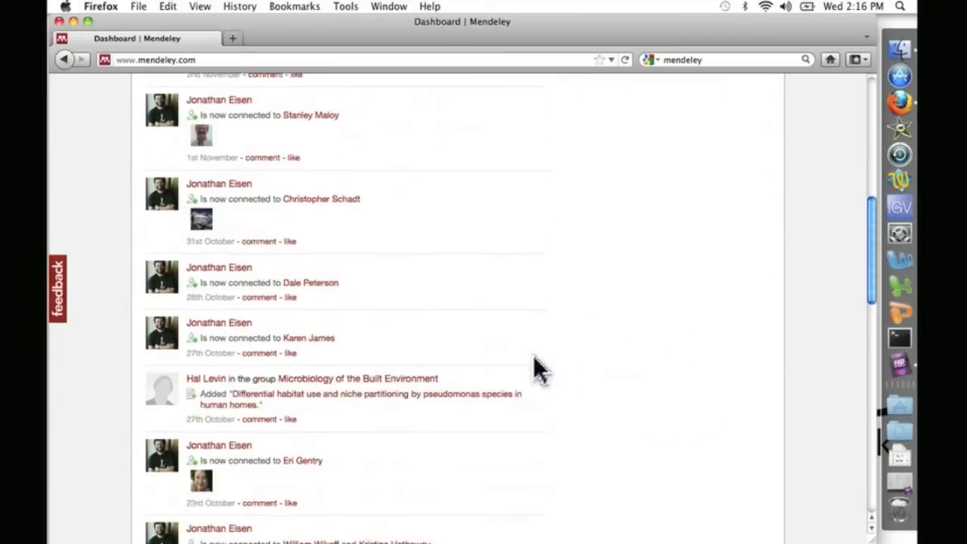
pyautogui.scroll(-3)
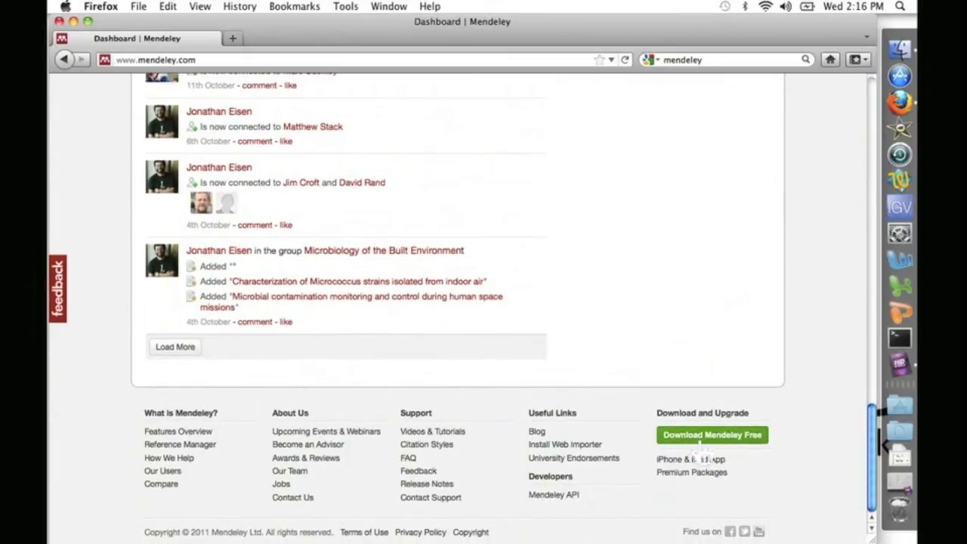
pyautogui.click(711, 434)
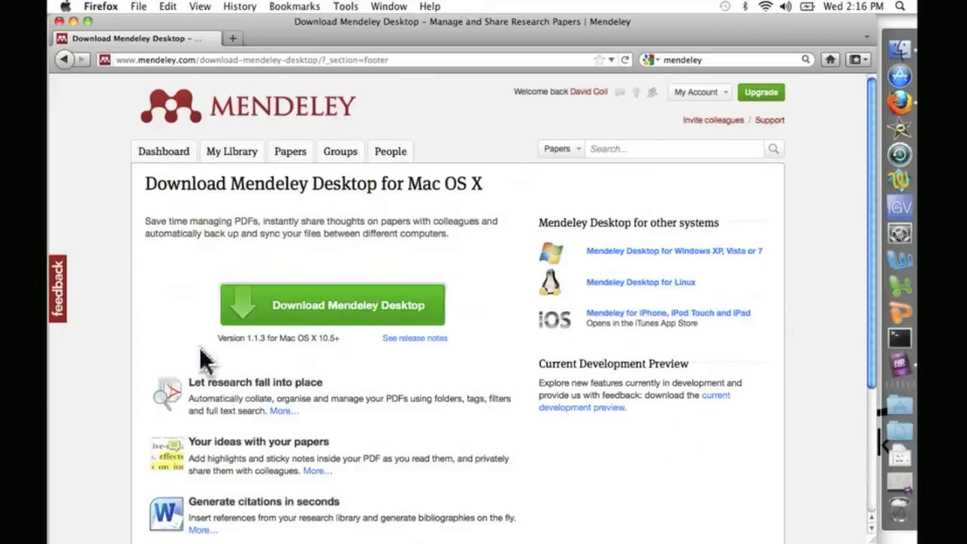
# - Start the Mendeley Desktop for Mac download and bring up the installation instructions
pyautogui.click(332, 305)
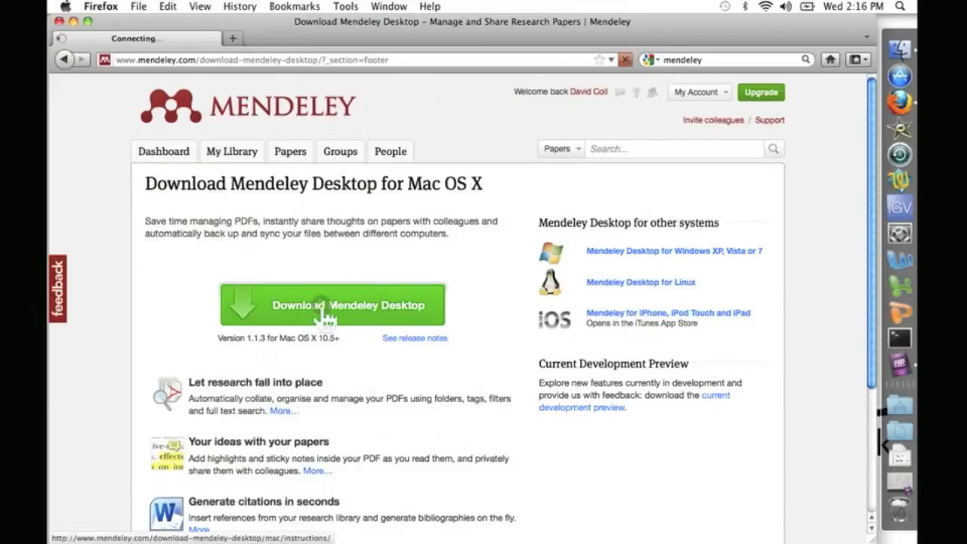
pyautogui.click(332, 304)
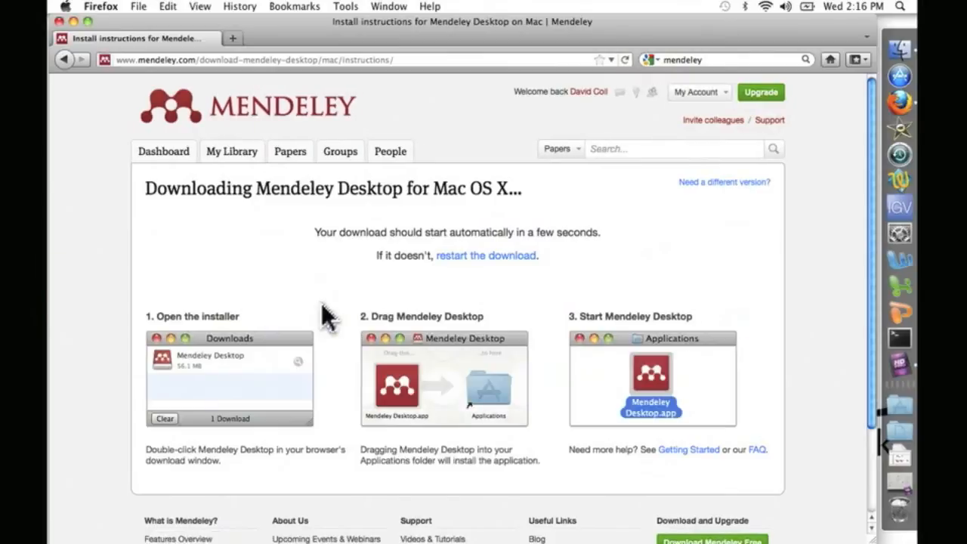
pyautogui.click(486, 255)
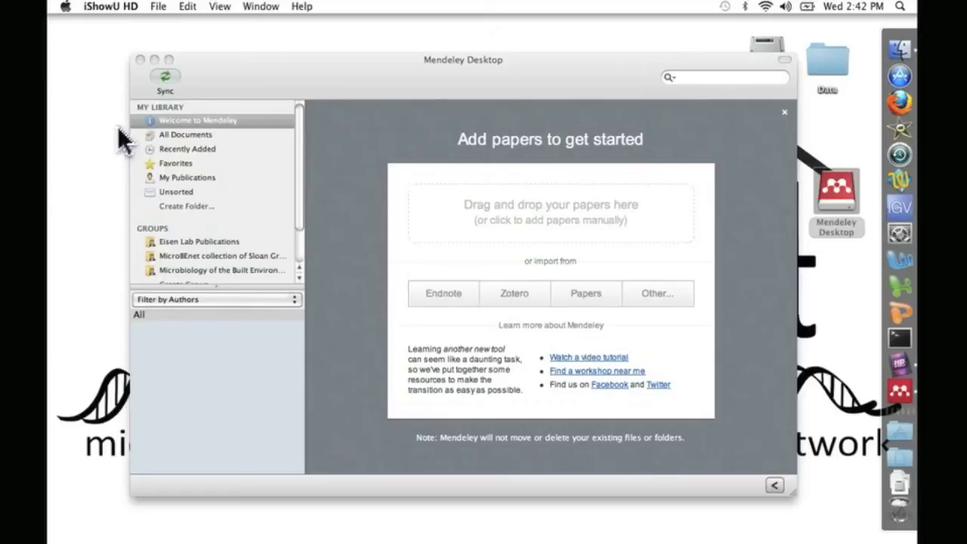
pyautogui.moveTo(300, 290)
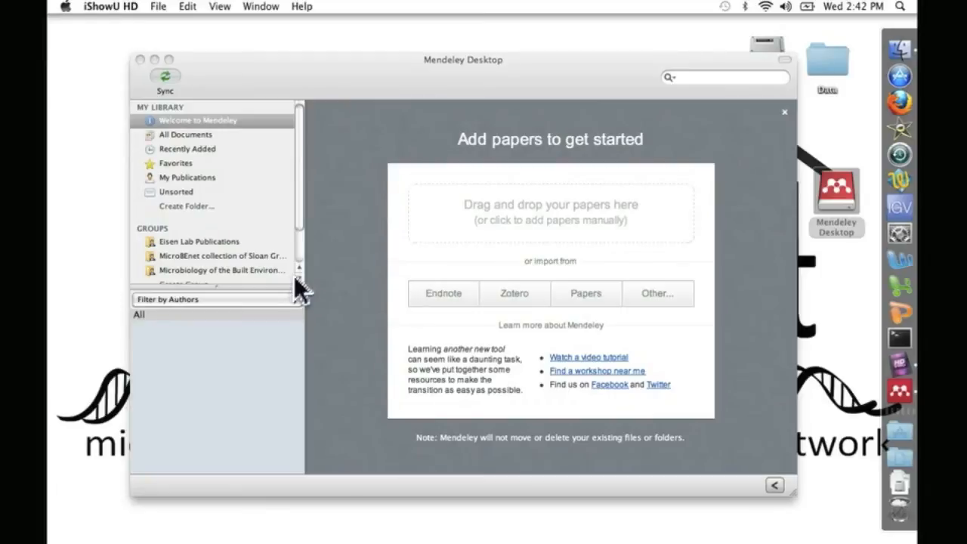
pyautogui.moveTo(304, 219)
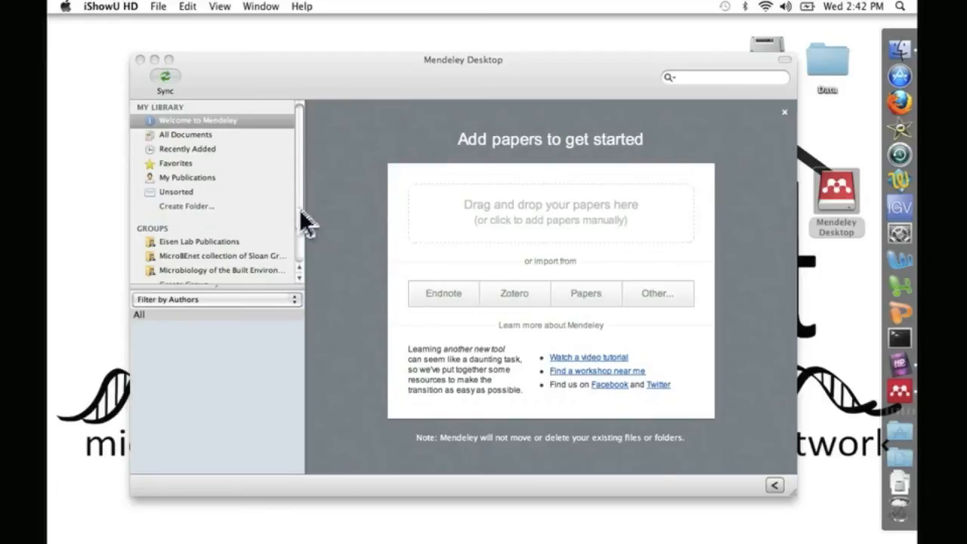
pyautogui.moveTo(208, 281)
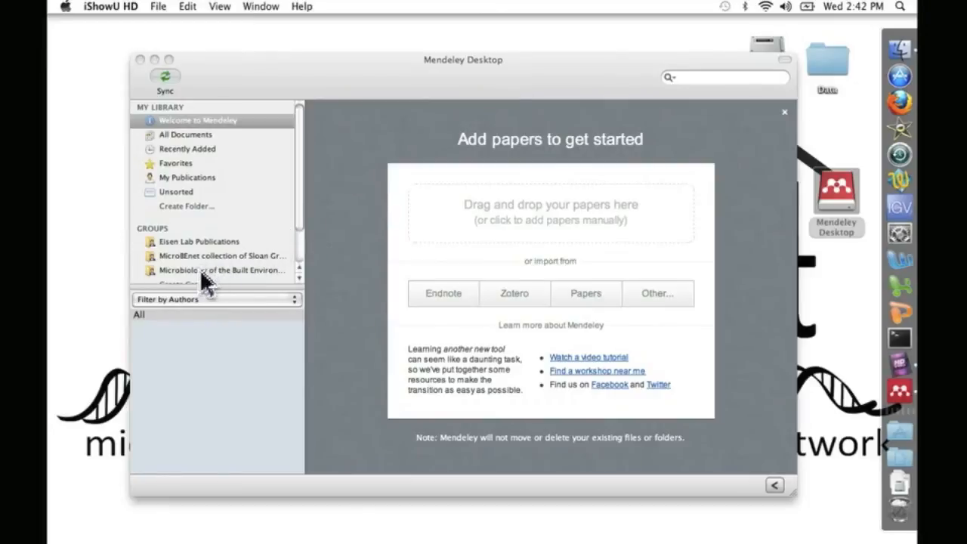
# - Select the Microbiology of the Built Environment group in the sidebar's GROUPS list
pyautogui.click(222, 270)
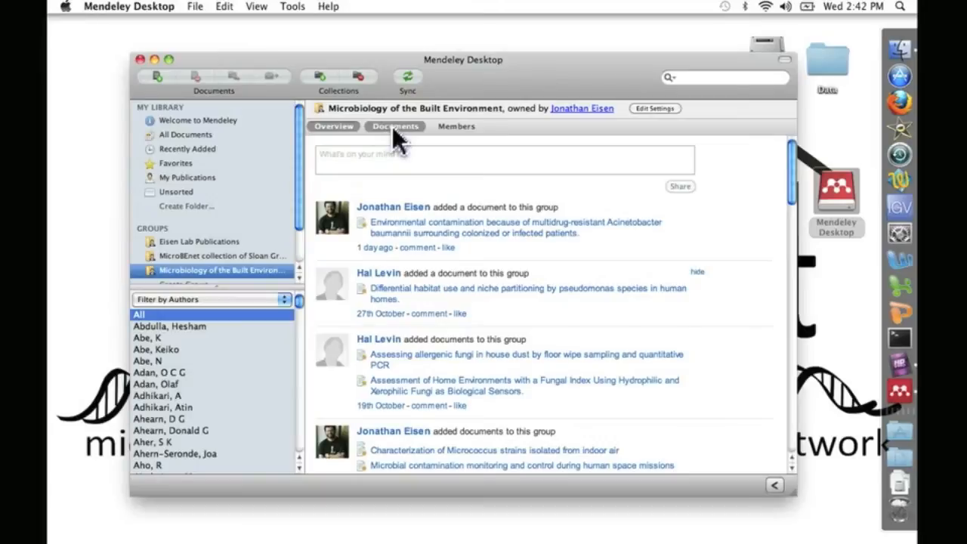
# - Switch the group view to its Documents list showing authors, titles, years and journals
pyautogui.click(394, 126)
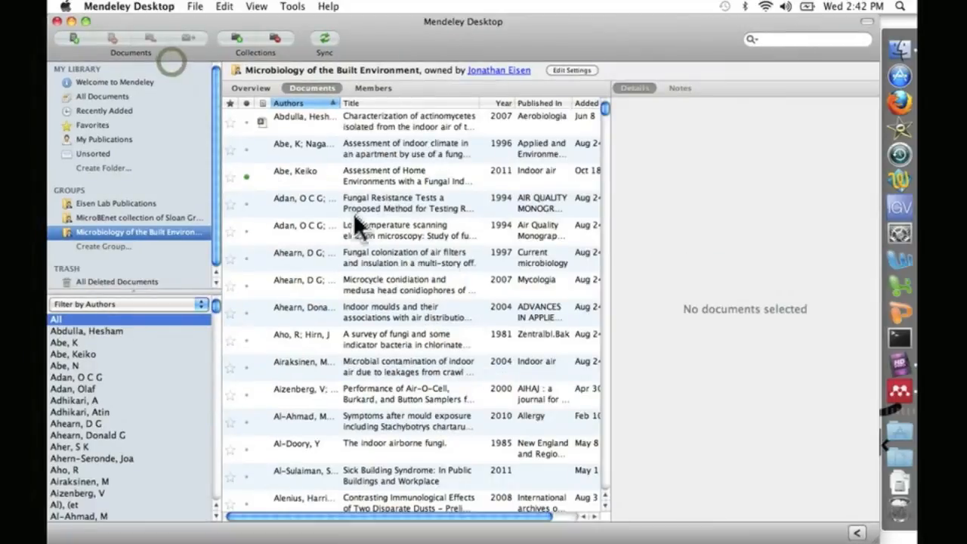
pyautogui.moveTo(611, 120)
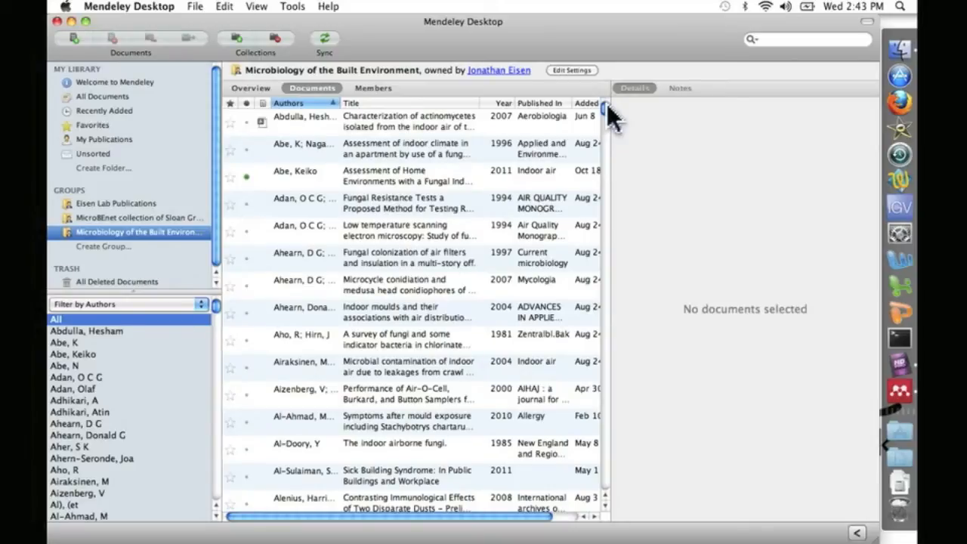
pyautogui.moveTo(358, 415)
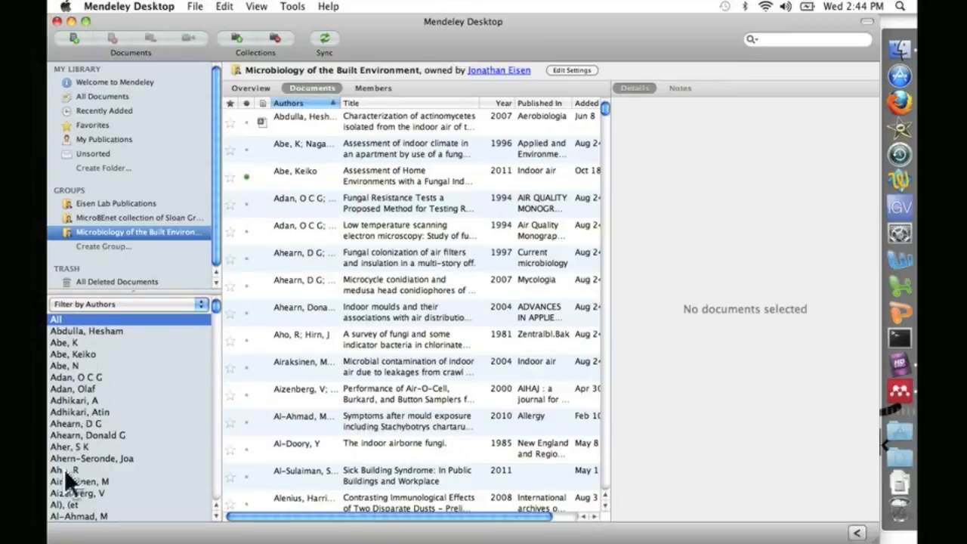
# - Change the group's filter pane to 'Filter by My Tags' and browse the tag list
pyautogui.click(128, 304)
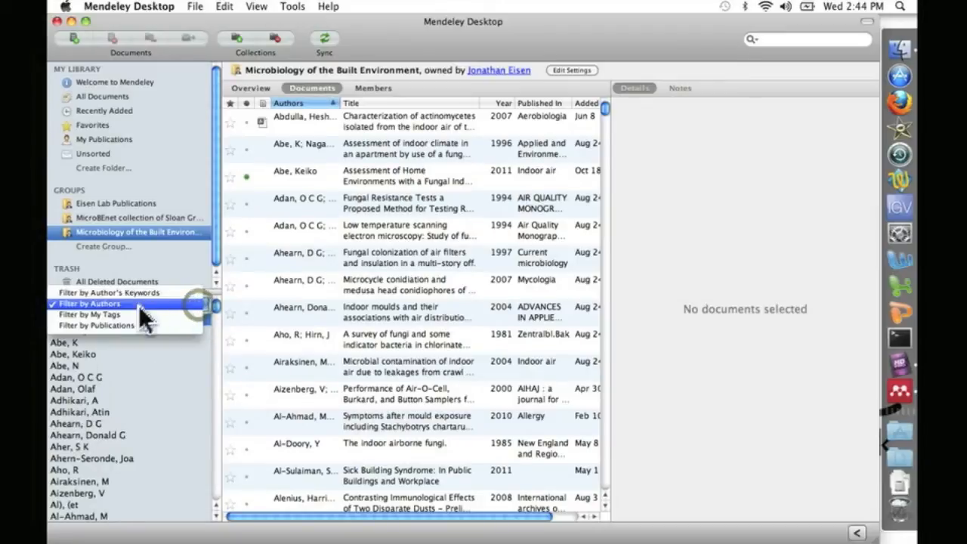
pyautogui.click(89, 314)
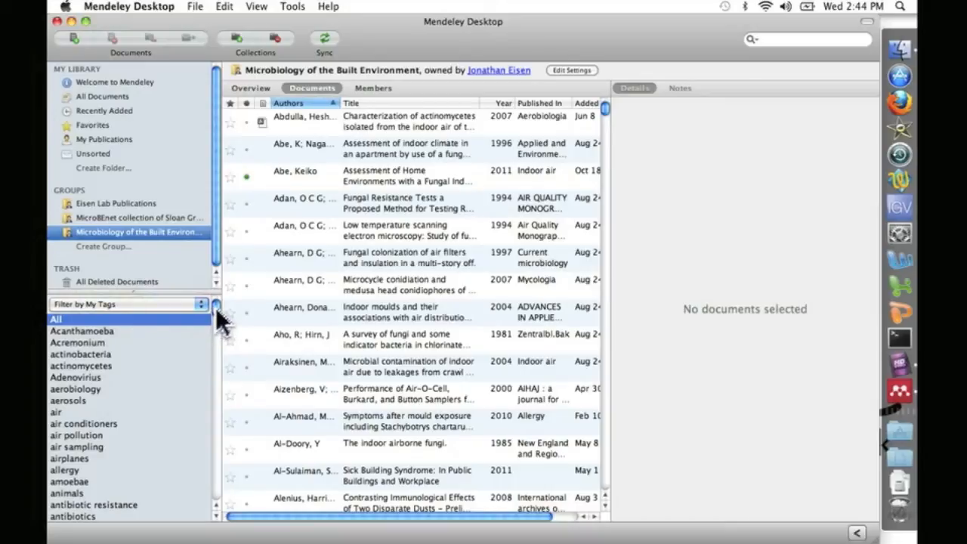
pyautogui.scroll(-3)
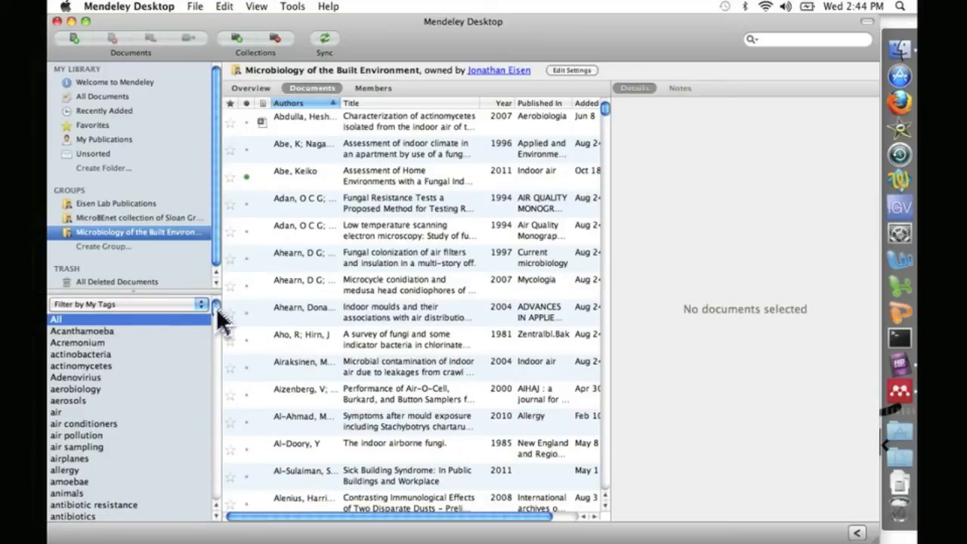
pyautogui.scroll(-3)
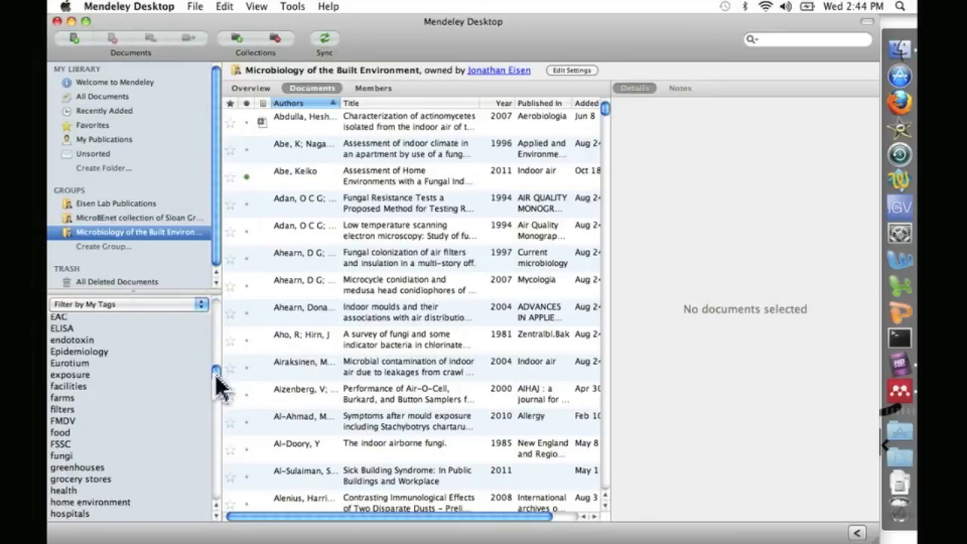
pyautogui.scroll(-3)
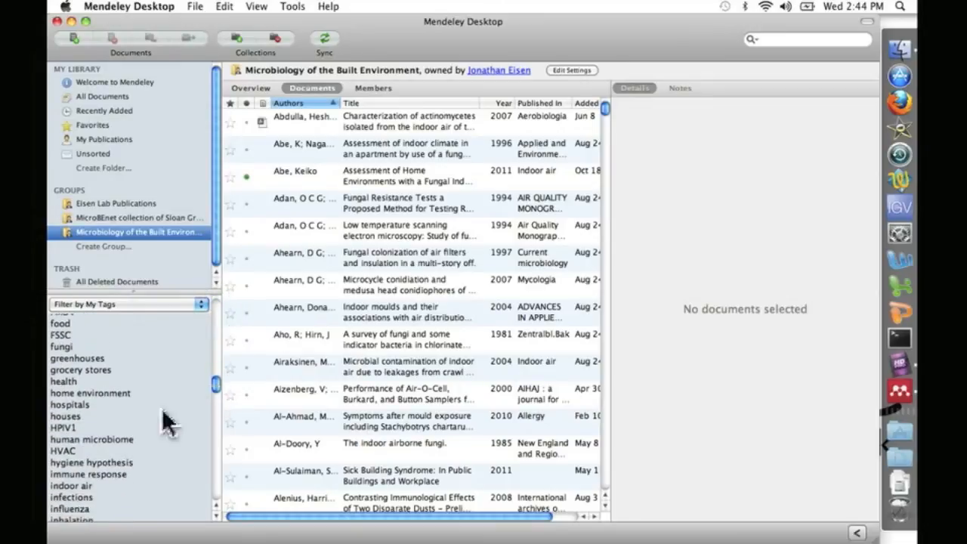
# - Select the HVAC tag so only the group's HVAC-tagged documents are listed
pyautogui.click(63, 451)
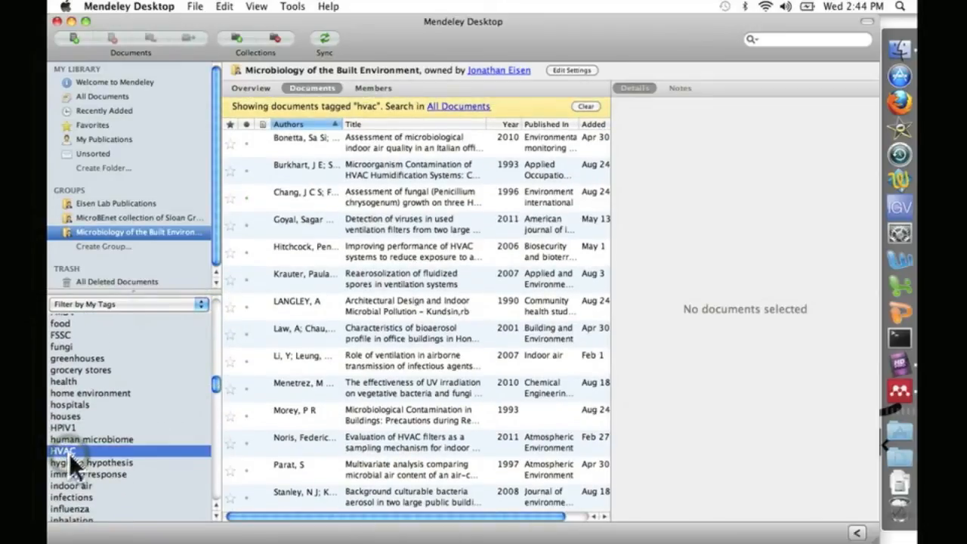
pyautogui.moveTo(129, 408)
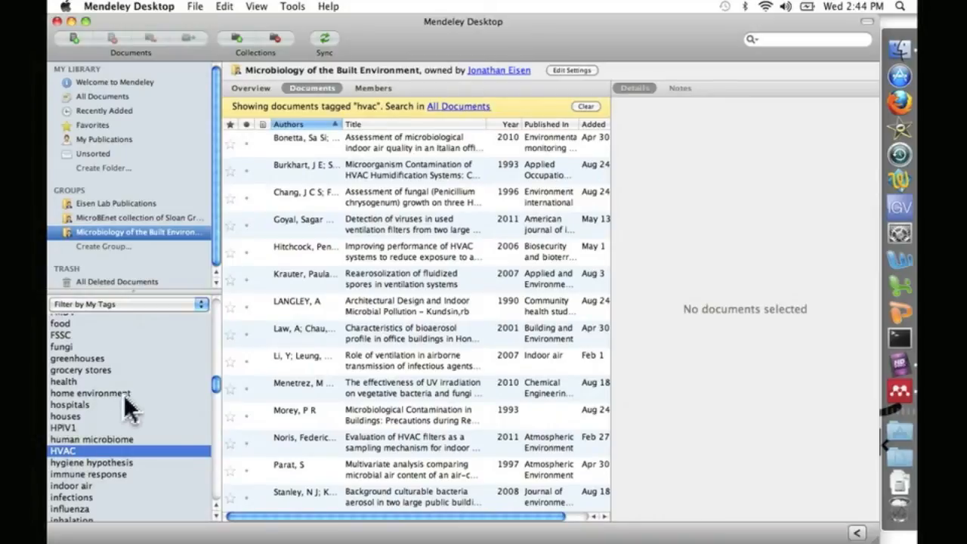
pyautogui.moveTo(217, 396)
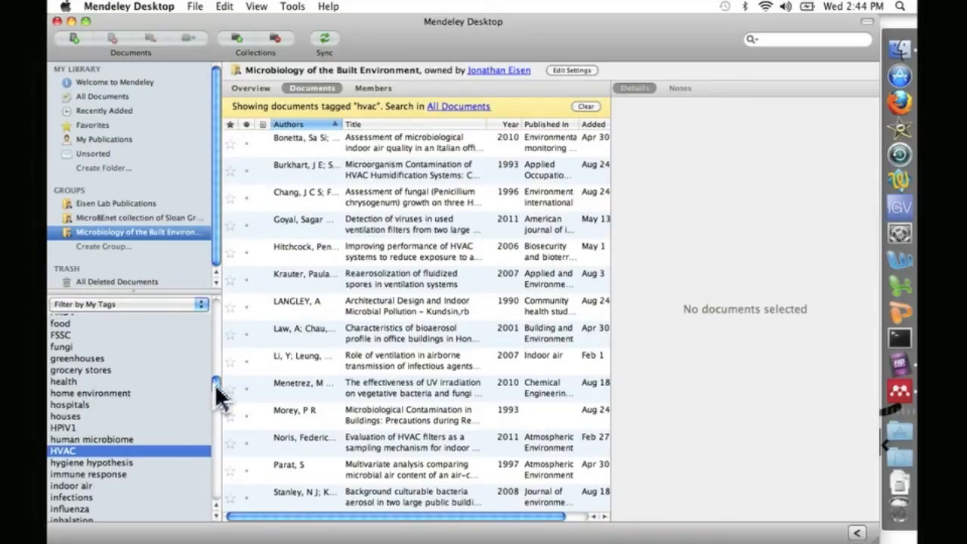
pyautogui.scroll(-3)
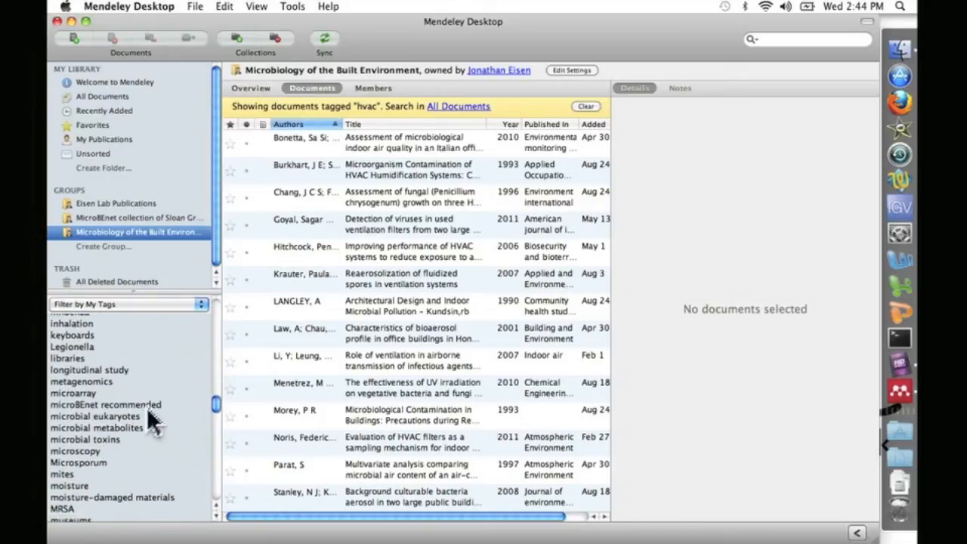
# - Select the 'microBEnet recommended' tag, leaving only its three tagged documents listed
pyautogui.click(105, 404)
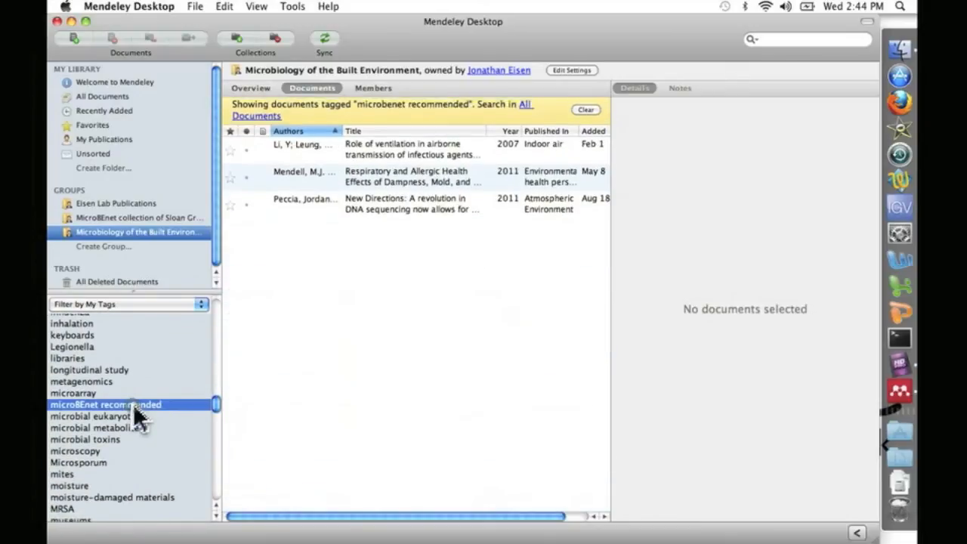
pyautogui.moveTo(147, 423)
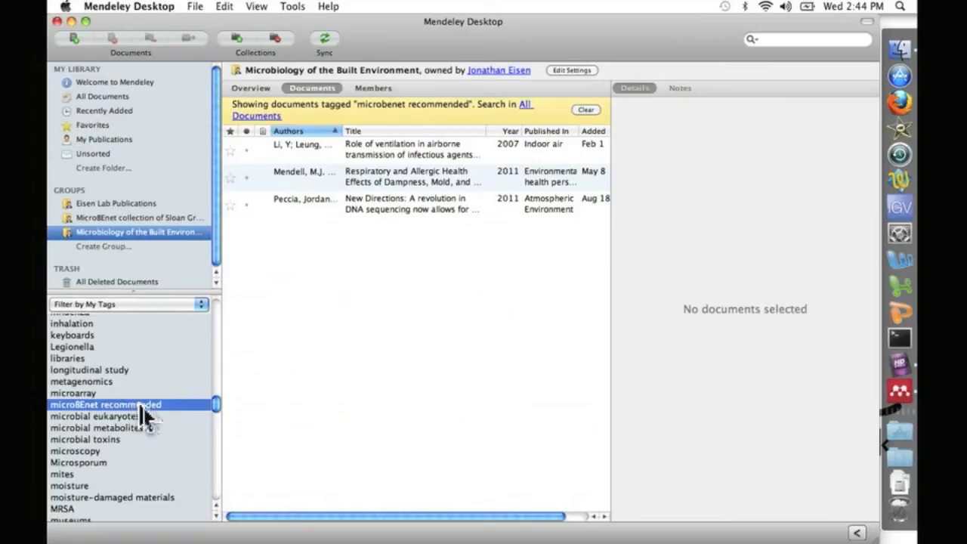
pyautogui.moveTo(170, 423)
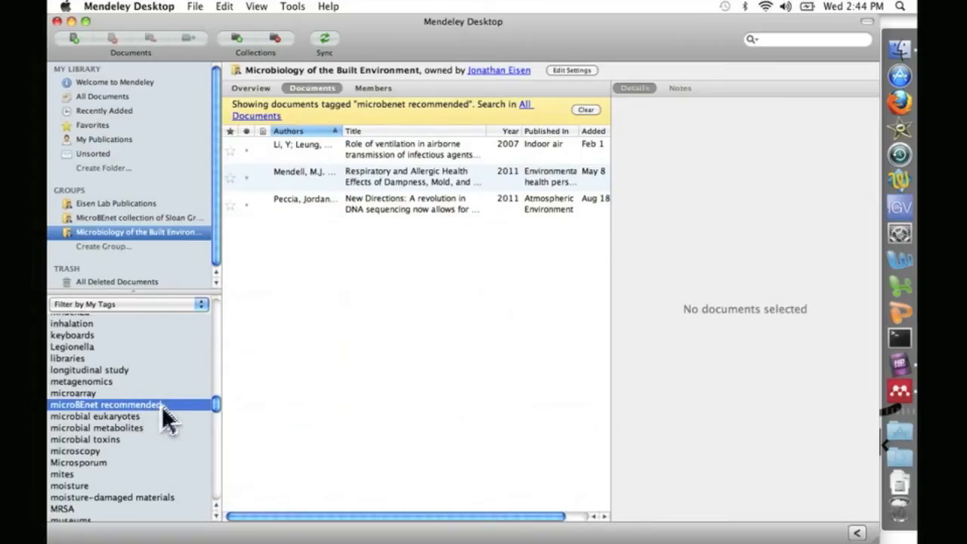
pyautogui.moveTo(219, 419)
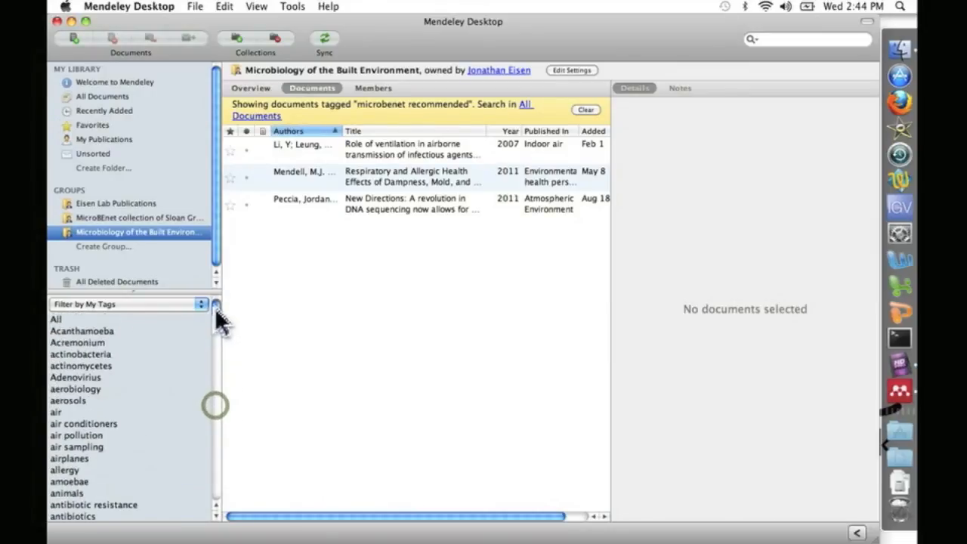
pyautogui.moveTo(177, 422)
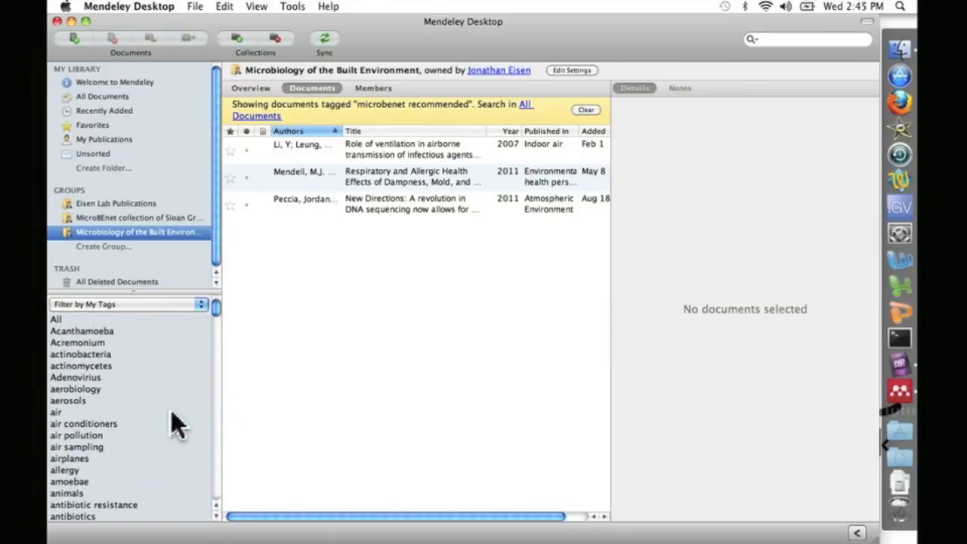
pyautogui.moveTo(182, 336)
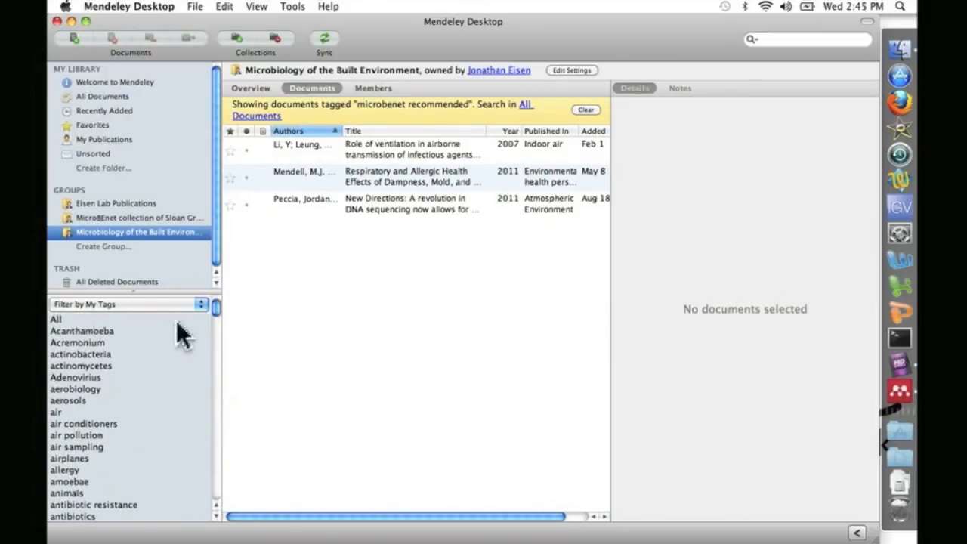
pyautogui.moveTo(219, 317)
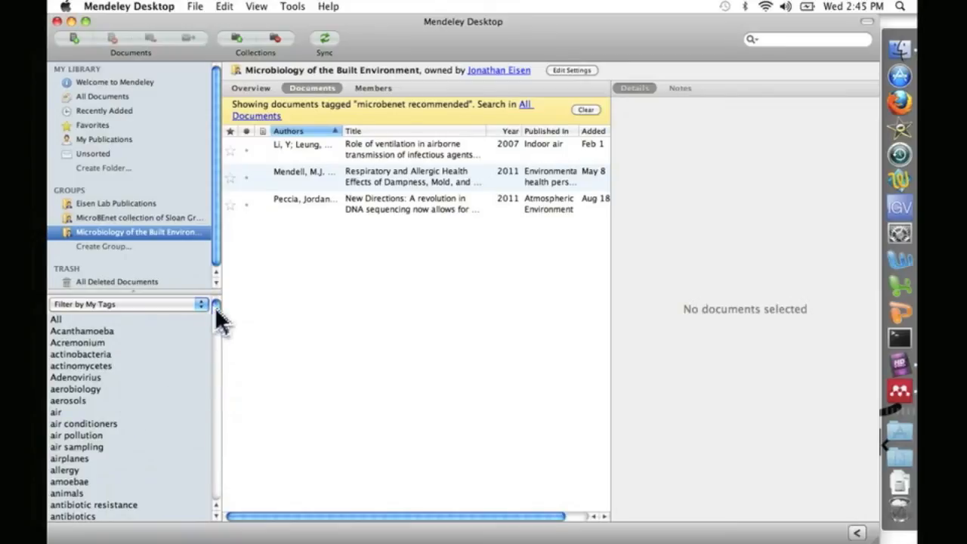